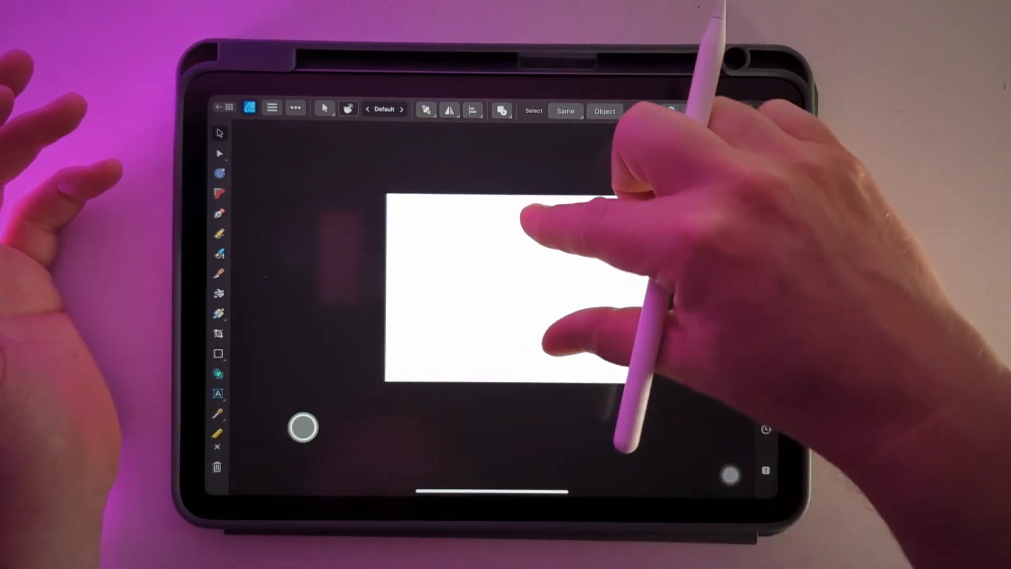
Step: Leave the blank canvas and return to the Live Docs gallery of open documents
left_click(767, 138)
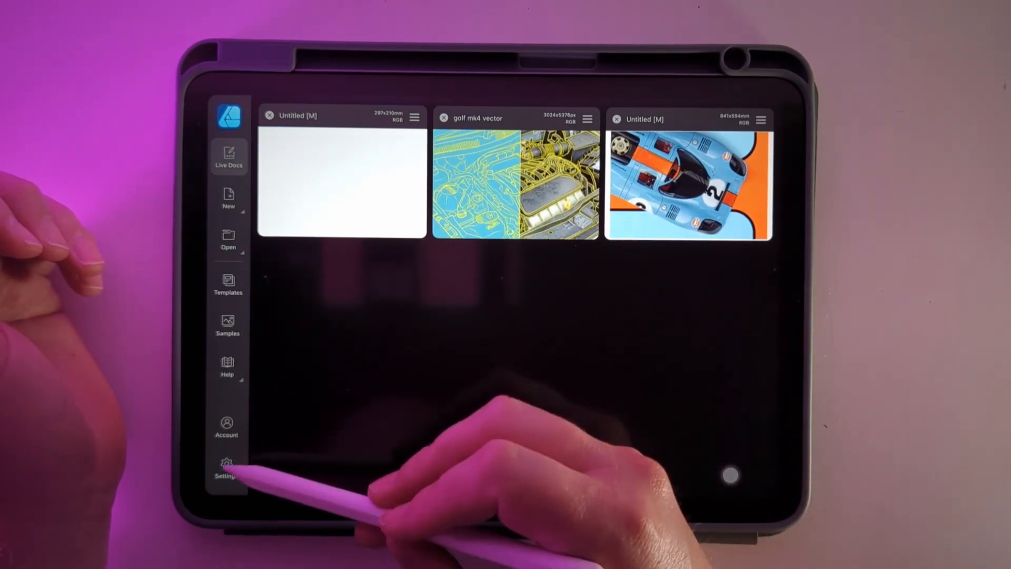
Step: Turn on Allow Canvas Rotation in All Tools in Settings, then close them
left_click(225, 466)
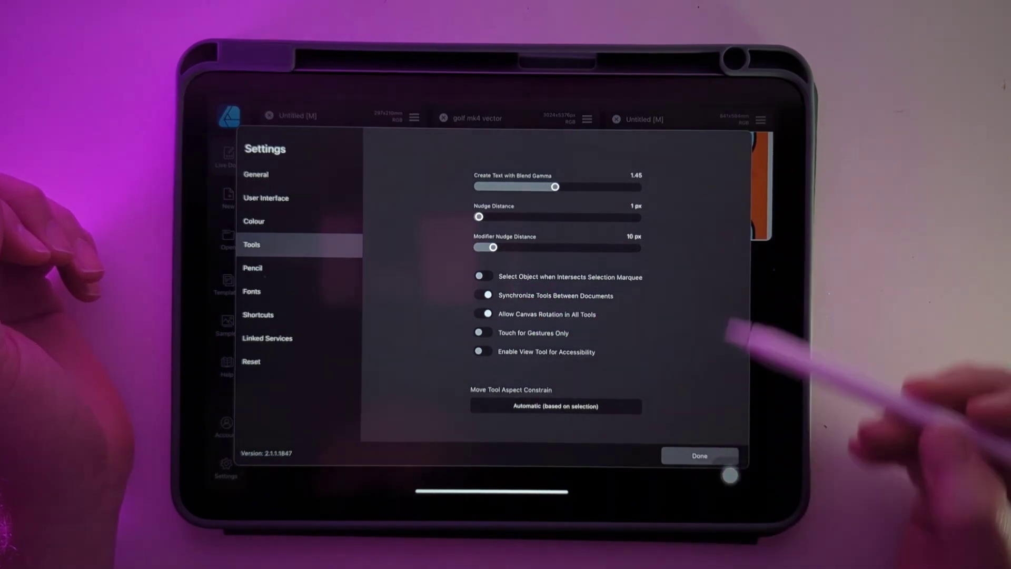
left_click(700, 455)
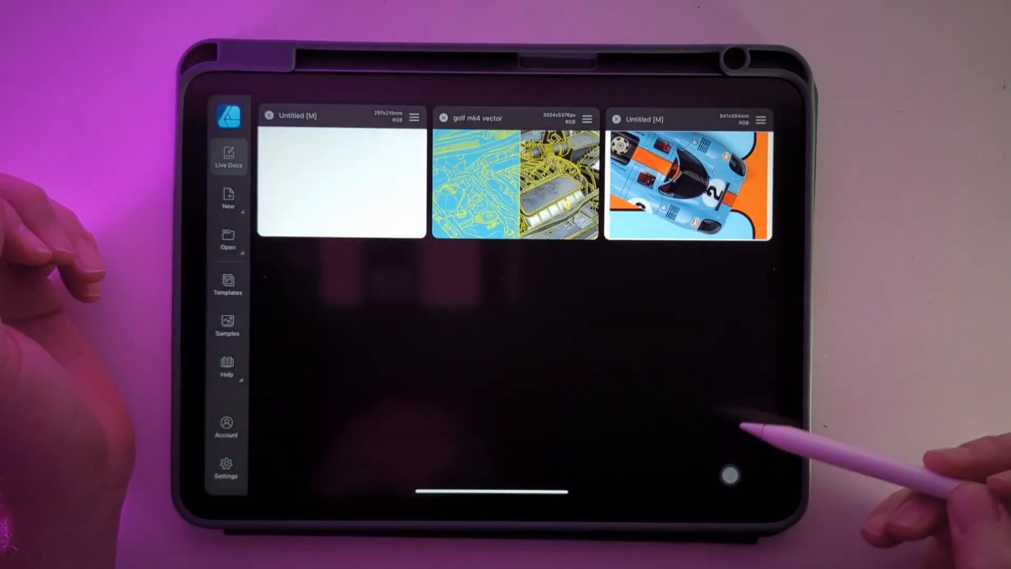
left_click(339, 182)
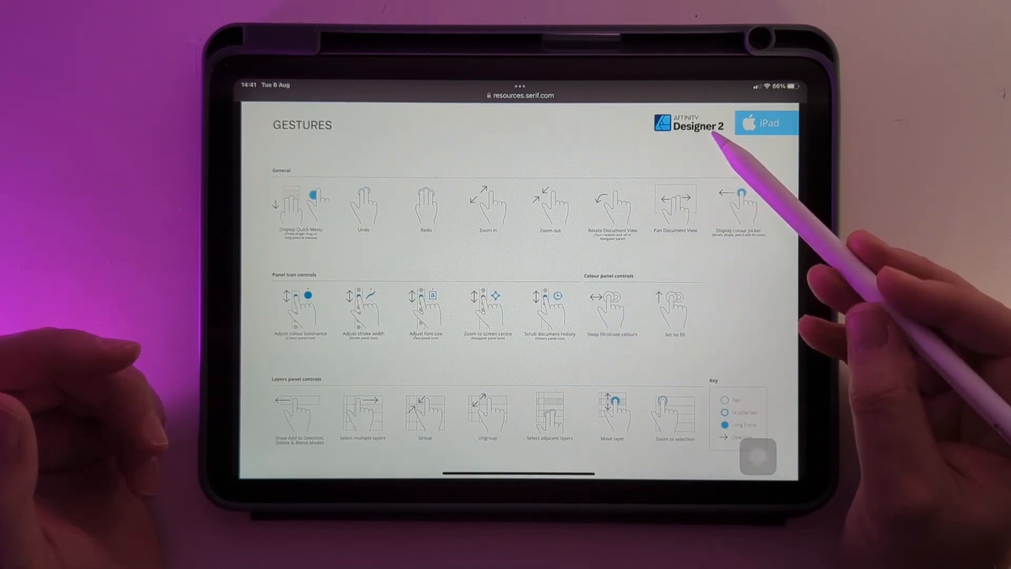
mouse_move(674, 315)
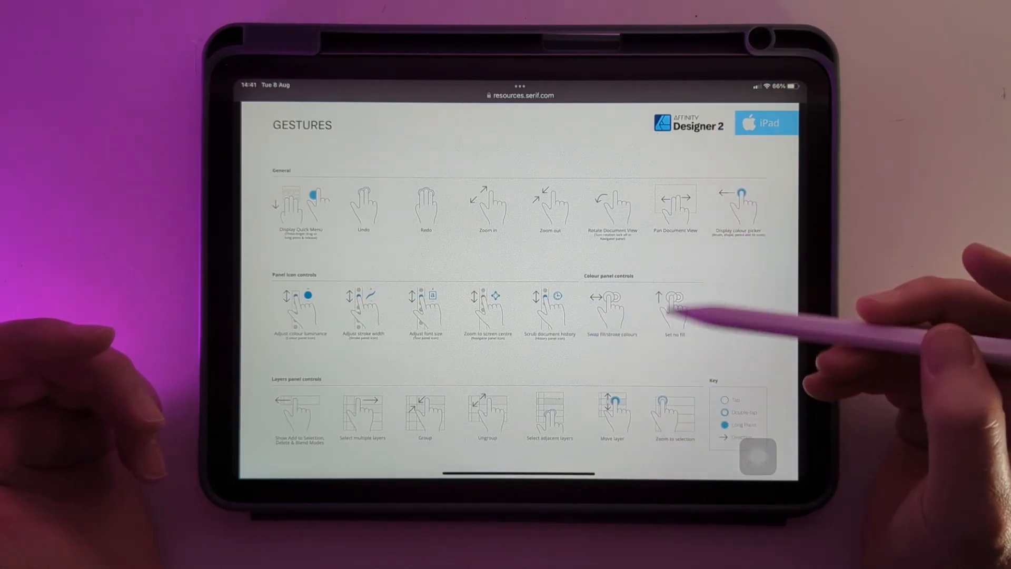
Step: Scroll down through the Serif iPad gestures PDF in Safari
scroll("down", 3)
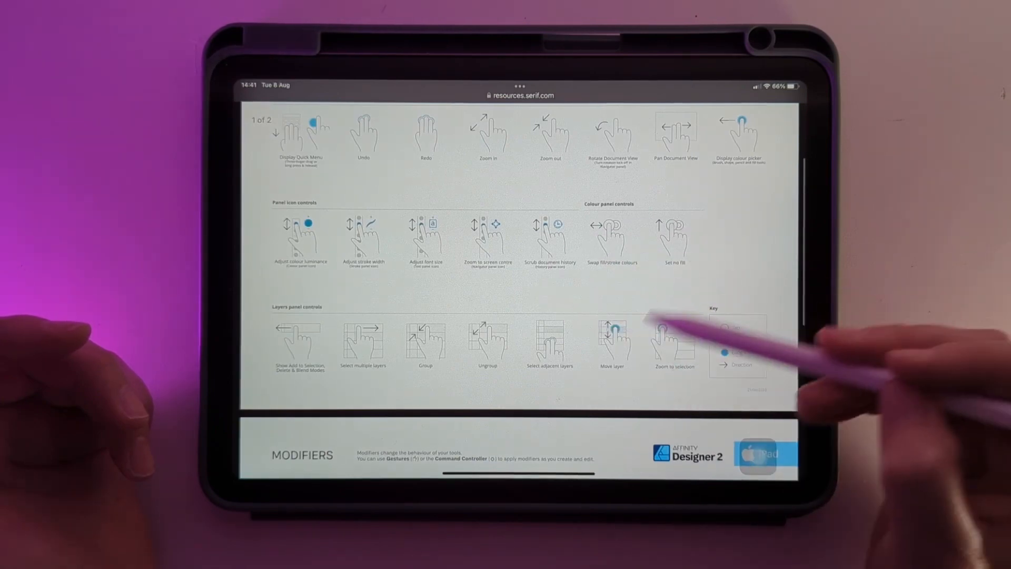
scroll("down", 3)
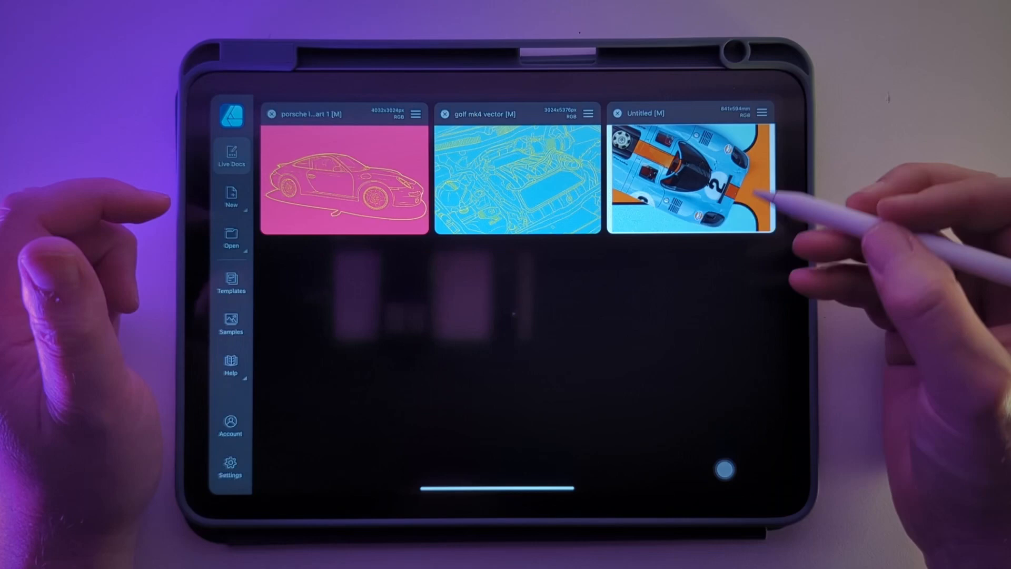
Step: Open the pink Porsche line-art document from Live Docs
left_click(510, 174)
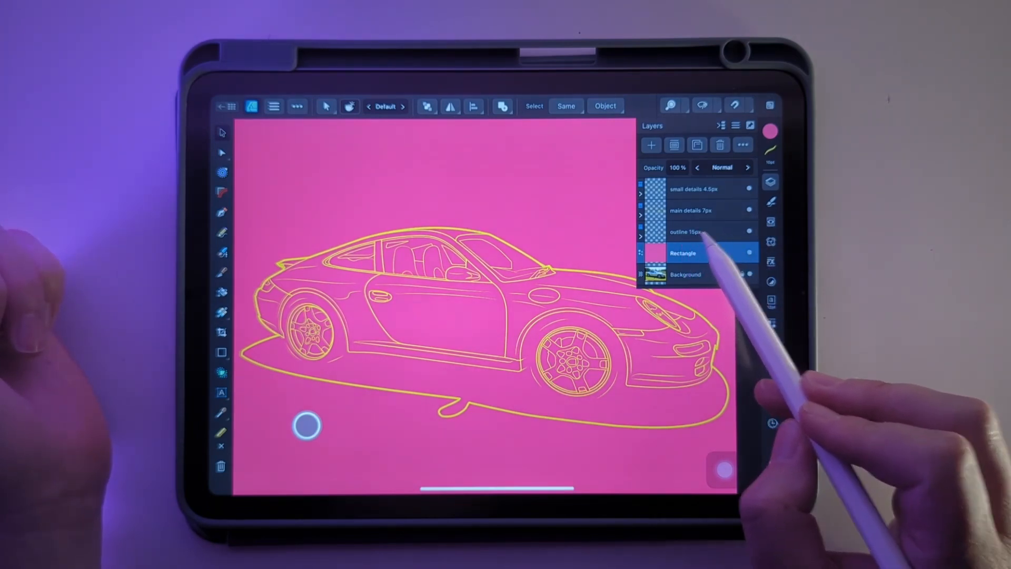
Step: Select the outline 15px group and show its Stroke panel
left_click(686, 231)
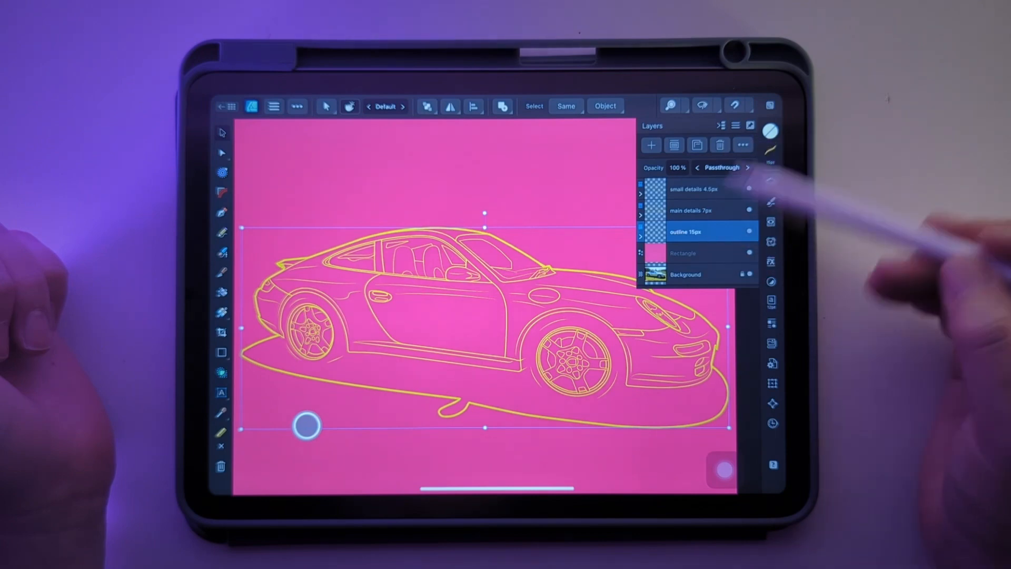
left_click(701, 210)
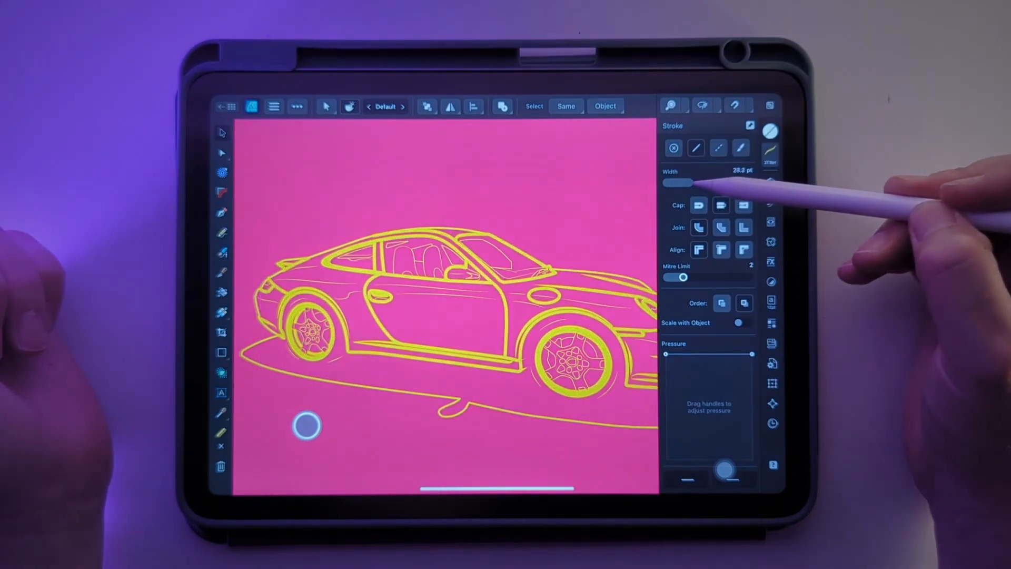
Step: Drag the Stroke Width slider to widen the car's outline strokes to about 46.8 pt
left_click_drag(677, 183, 696, 182)
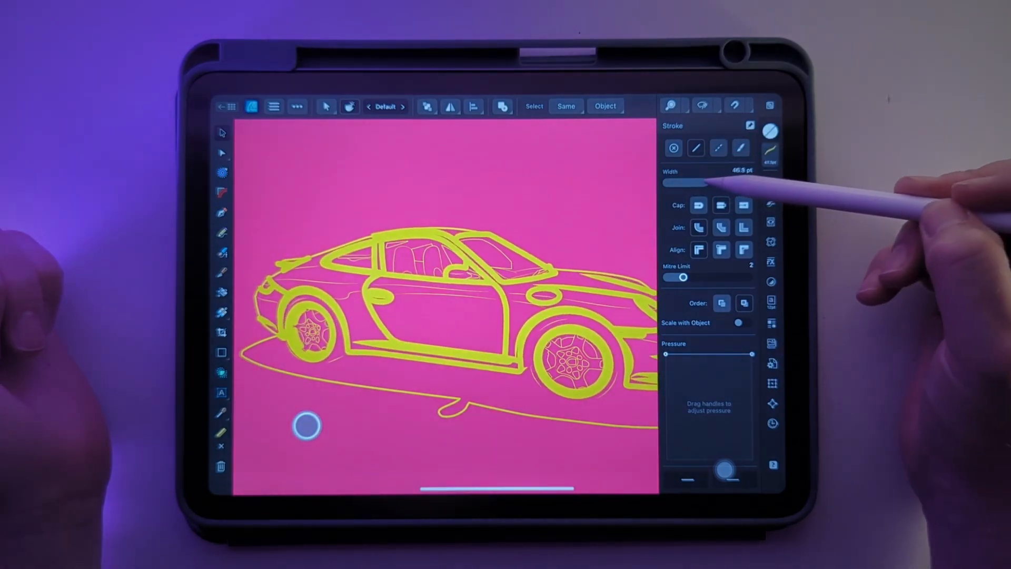
left_click_drag(703, 183, 681, 182)
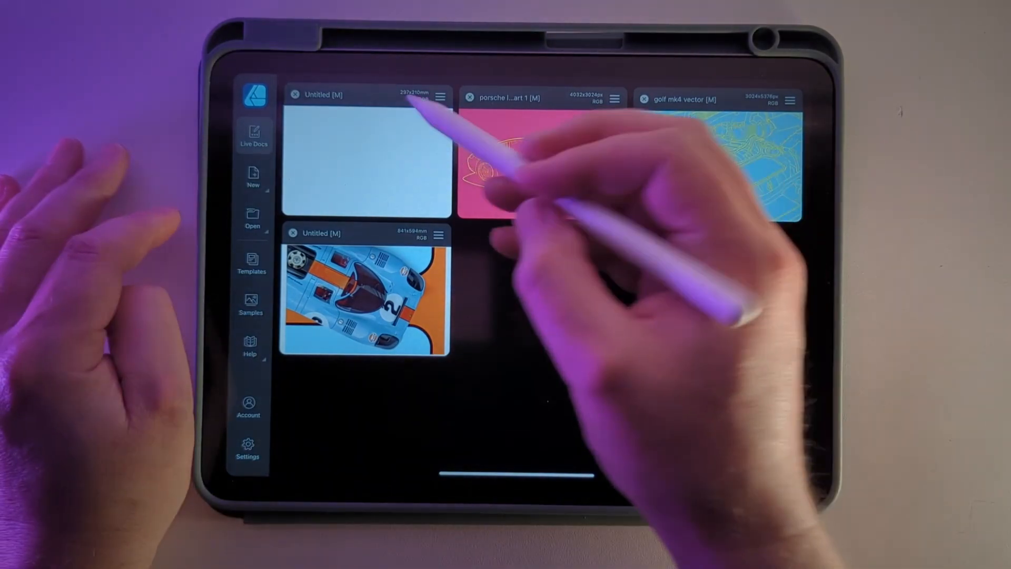
Step: Open the new blank 297×210 mm Untitled document from the gallery
left_click(360, 157)
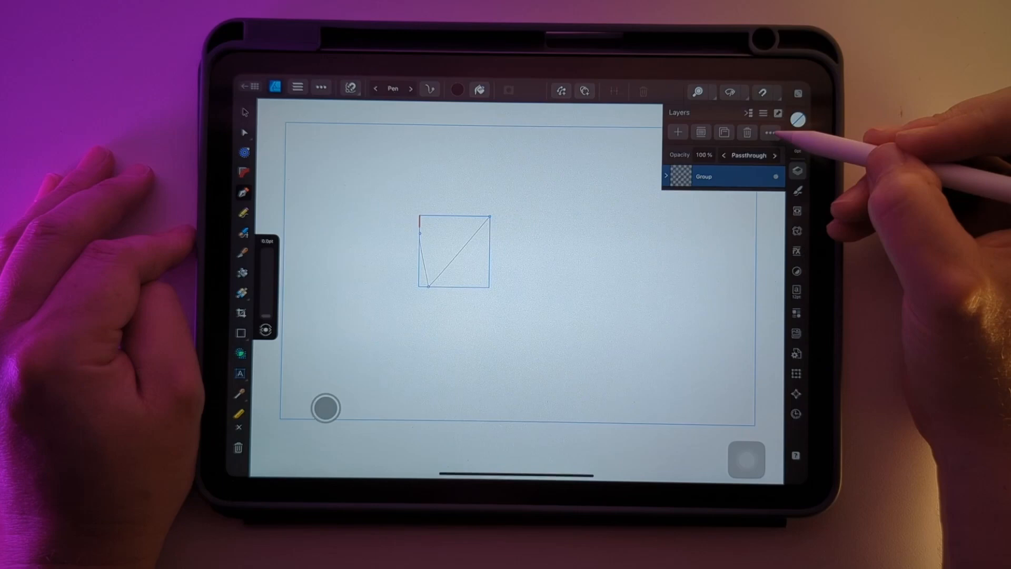
Step: Bring up the group's more-options menu in the Layers panel to rename it
left_click(770, 132)
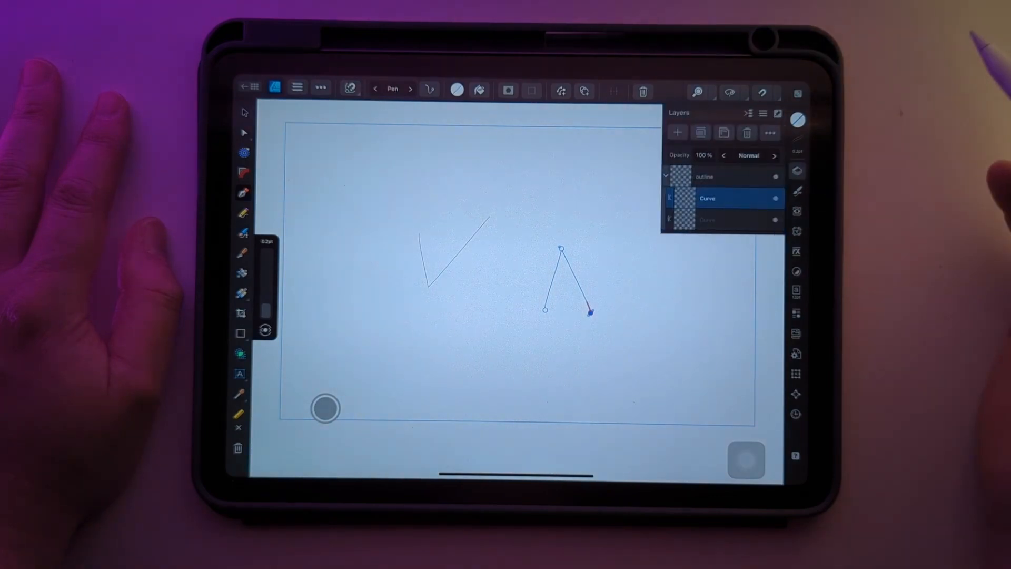
Step: Select the outline group containing both pen curves in the Layers panel
left_click(722, 177)
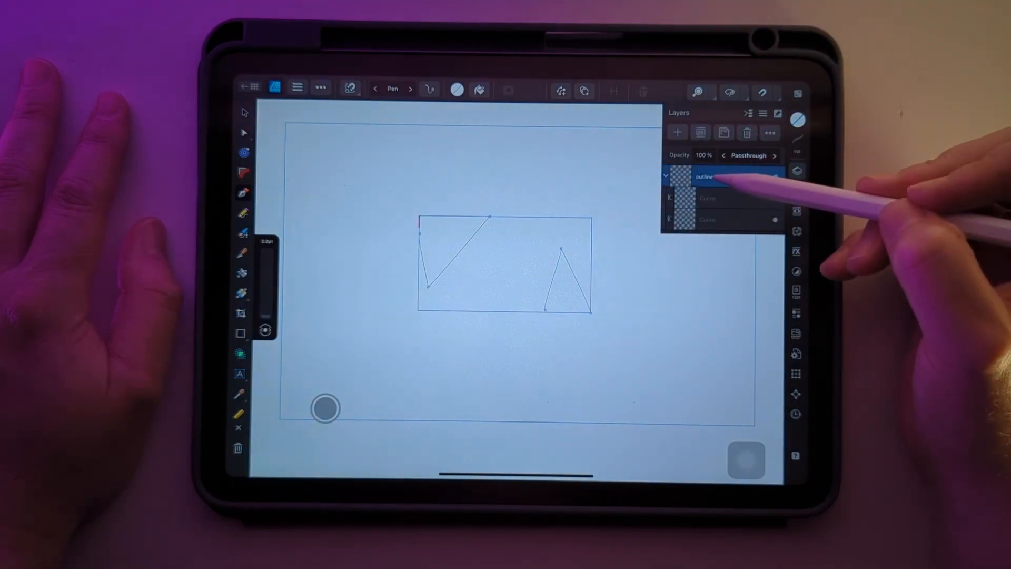